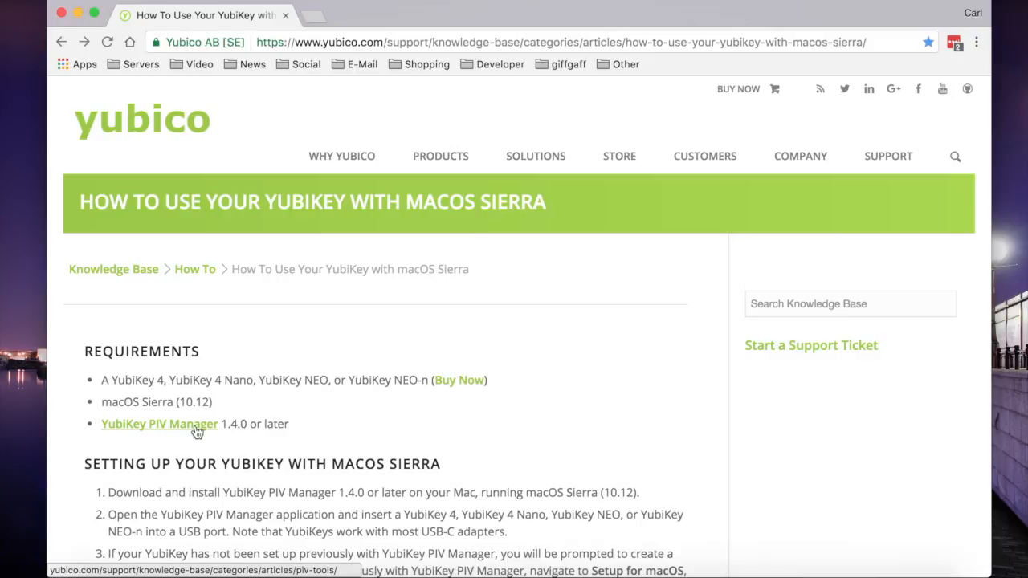
Download the Mac OS X package of YubiKey PIV Manager 1.4.1 from Yubico's PIV Tools page into Downloads.
{"action": "left_click", "coordinate": [159, 424]}
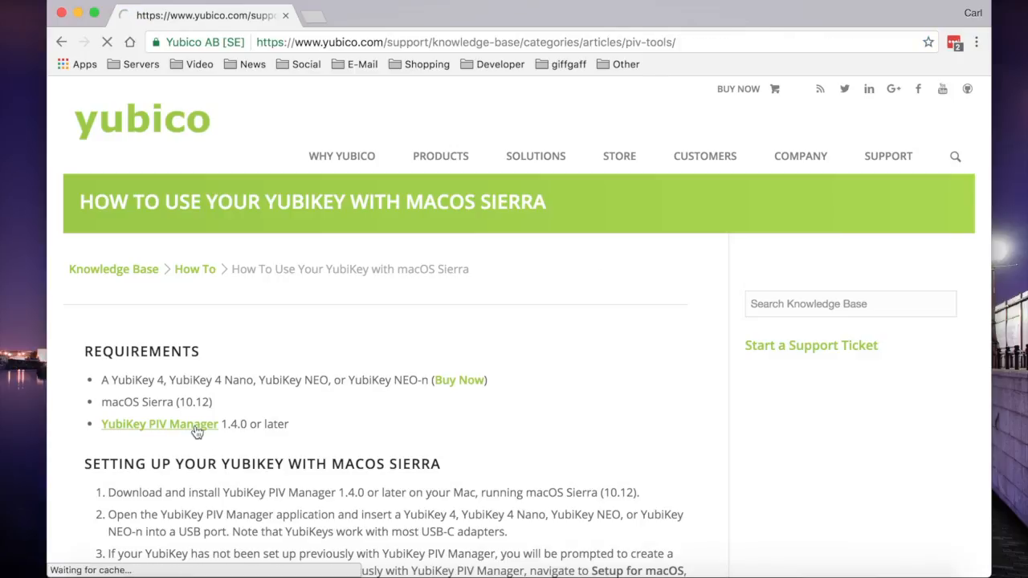
{"action": "left_click", "coordinate": [158, 423]}
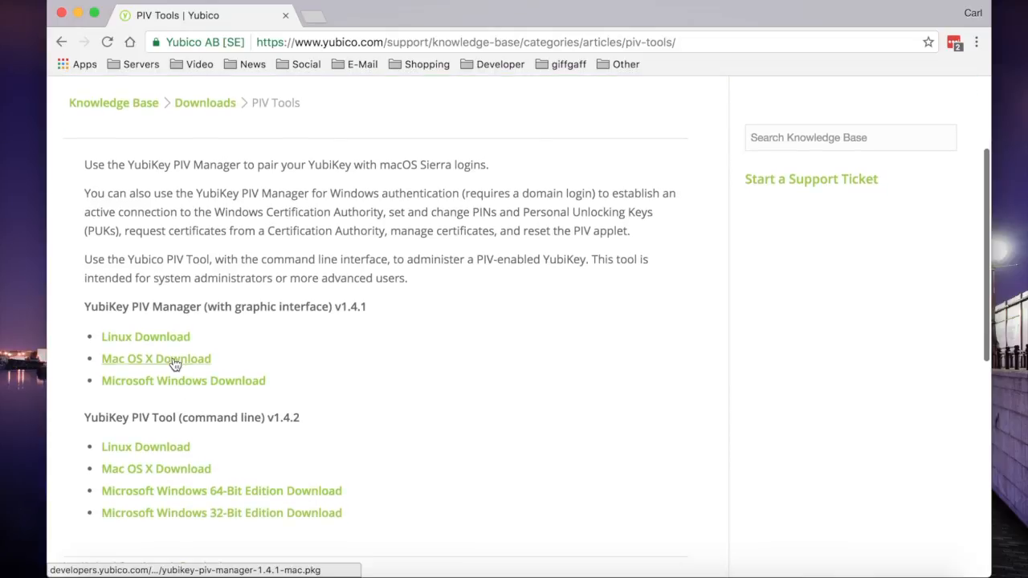
{"action": "left_click", "coordinate": [155, 359]}
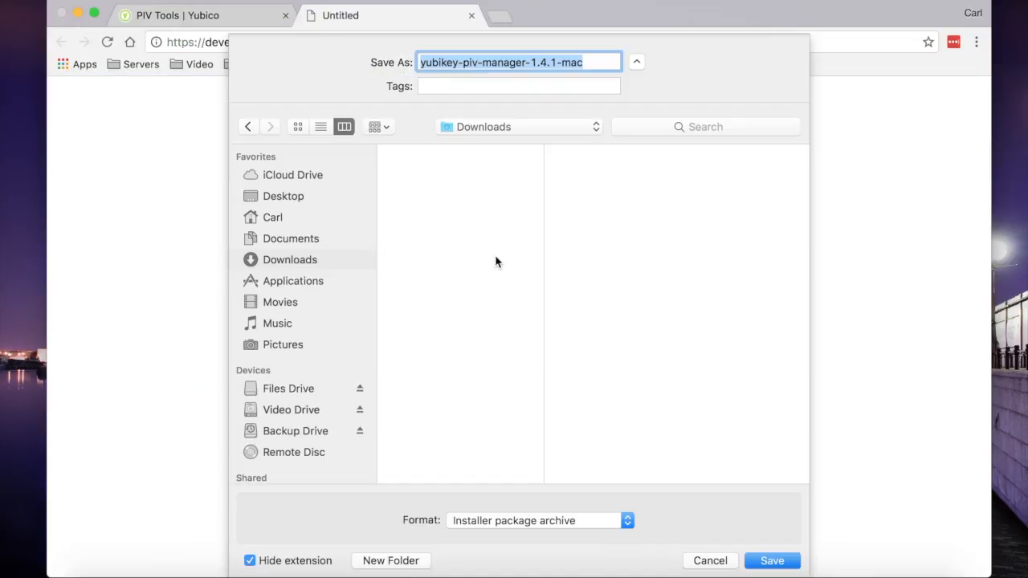
{"action": "left_click", "coordinate": [771, 560]}
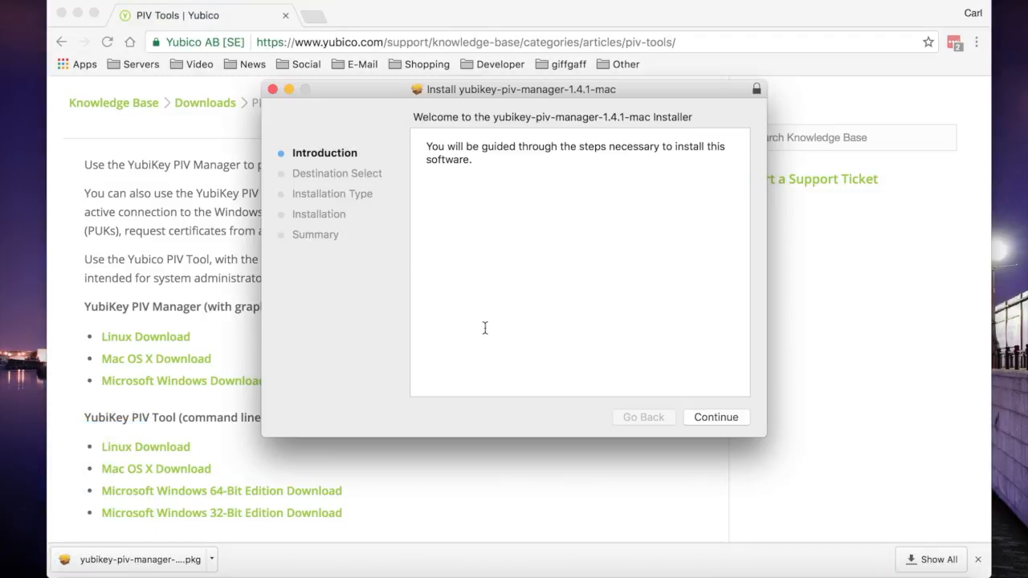
Run the standard install of YubiKey PIV Manager 1.4.1 on Macintosh HD, authorizing with the account password.
{"action": "left_click", "coordinate": [715, 416]}
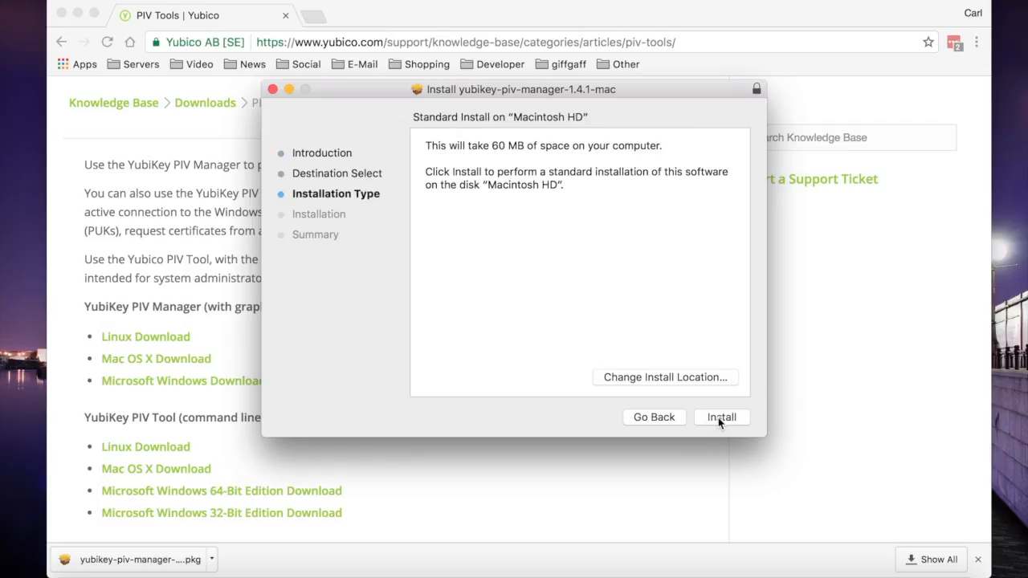
{"action": "left_click", "coordinate": [720, 417]}
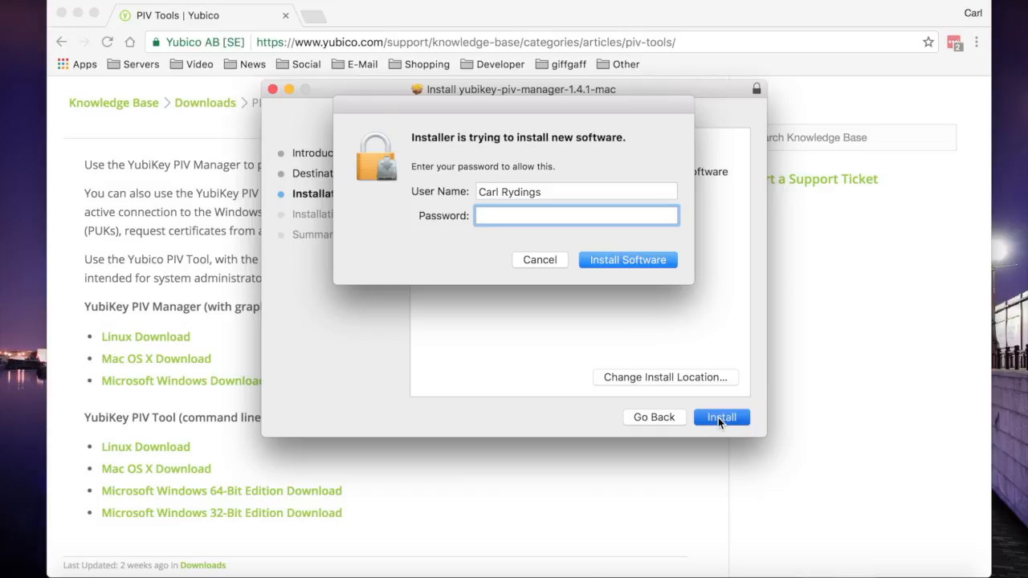
{"action": "left_click", "coordinate": [627, 259]}
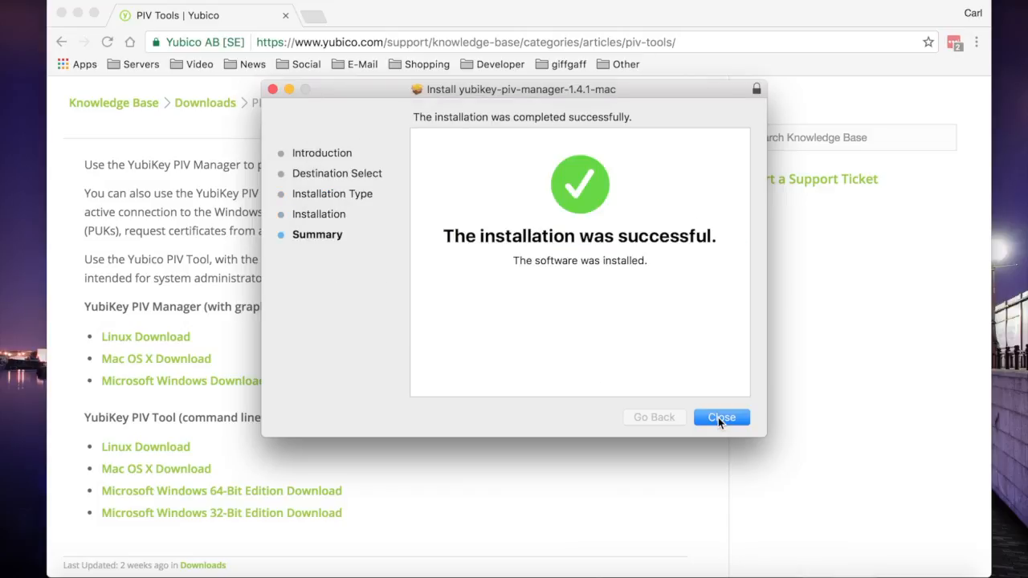
Close the successful installation and move the installer package to the Trash.
{"action": "left_click", "coordinate": [720, 416]}
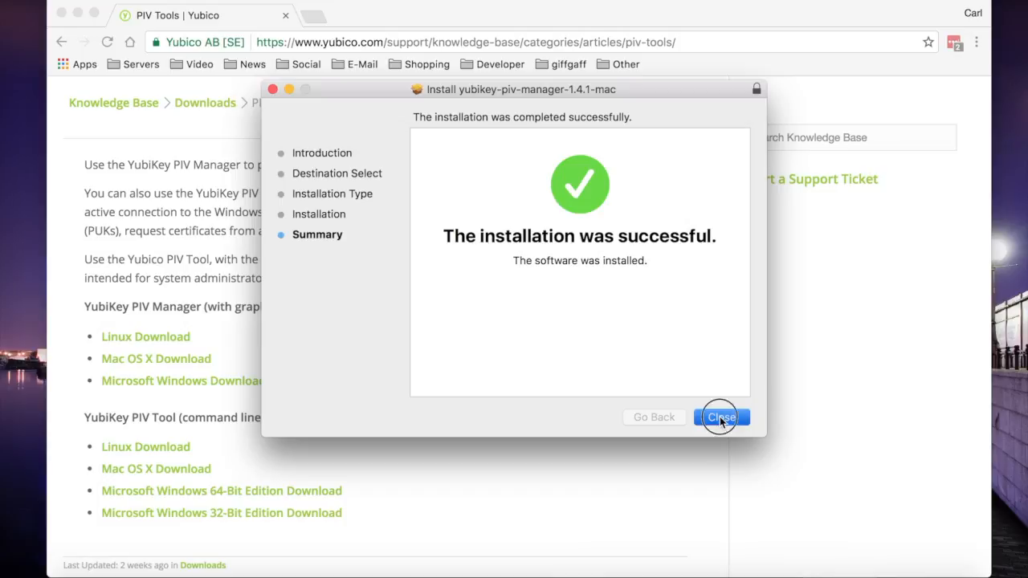
{"action": "left_click", "coordinate": [720, 417]}
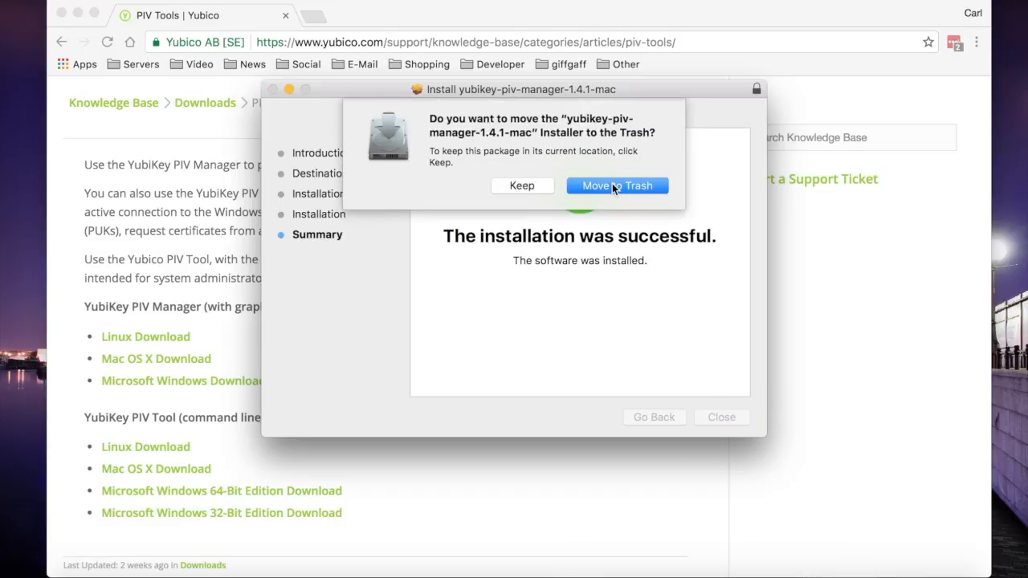
{"action": "left_click", "coordinate": [617, 186]}
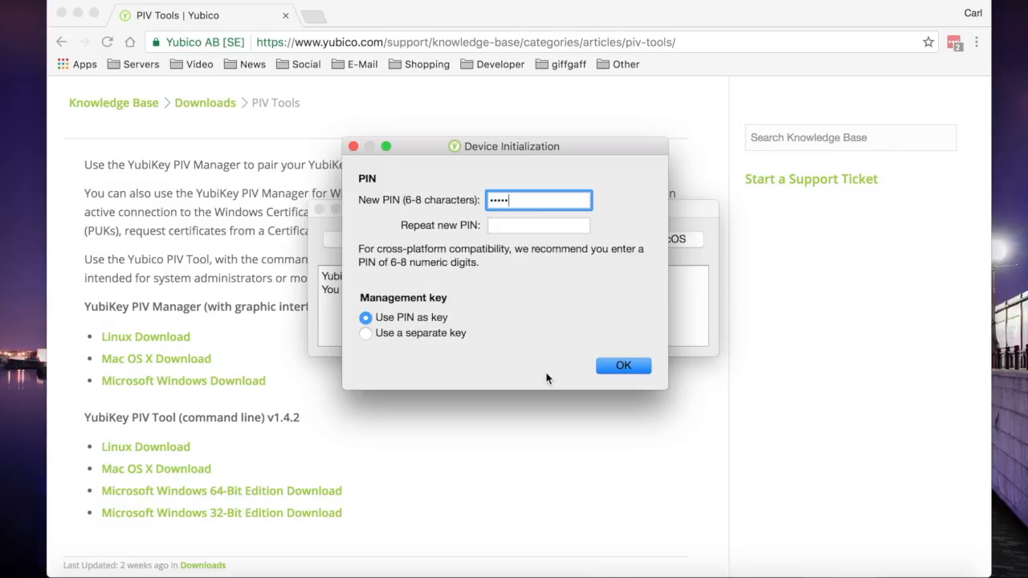
Enter the new six-character PIN twice, keep 'Use PIN as key', and confirm Device Initialization.
{"action": "left_click", "coordinate": [538, 225]}
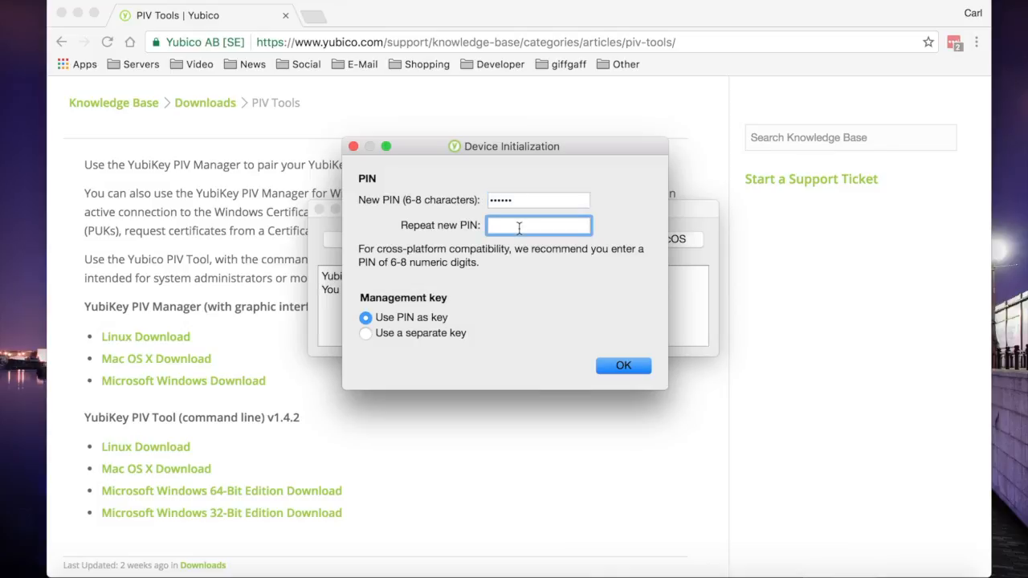
{"action": "type", "text": "•••••"}
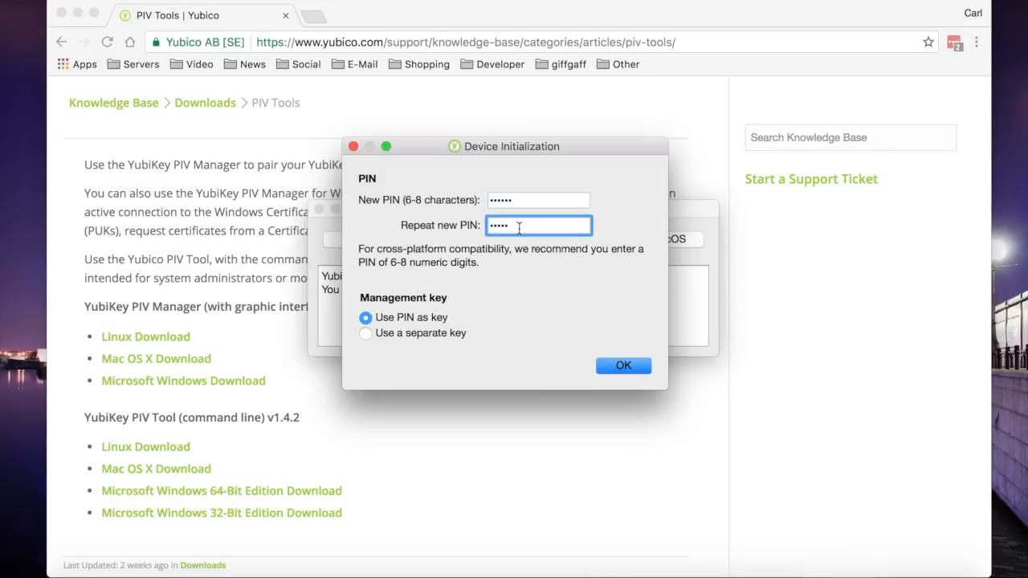
{"action": "type", "text": "6"}
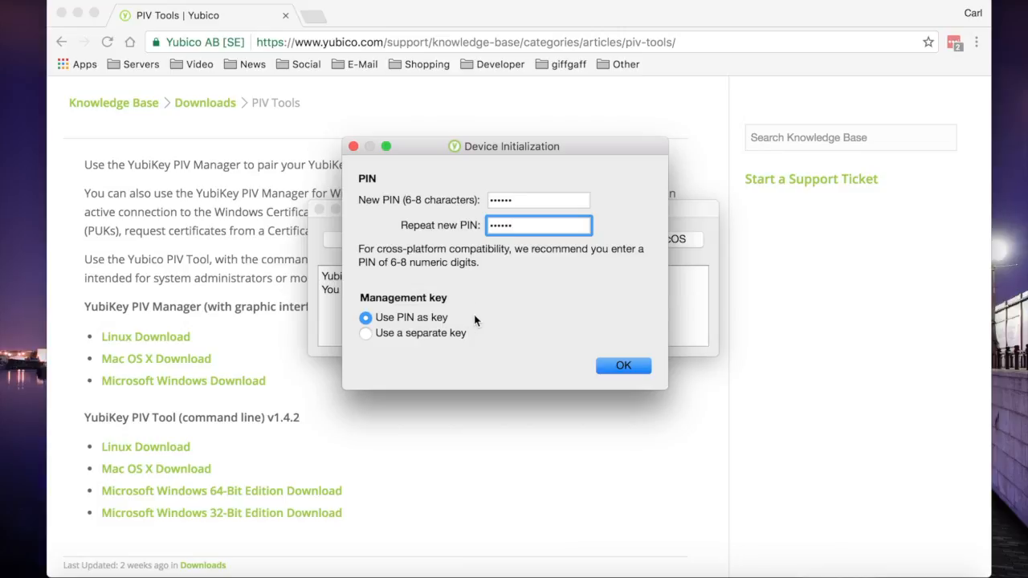
{"action": "mouse_move", "coordinate": [608, 368]}
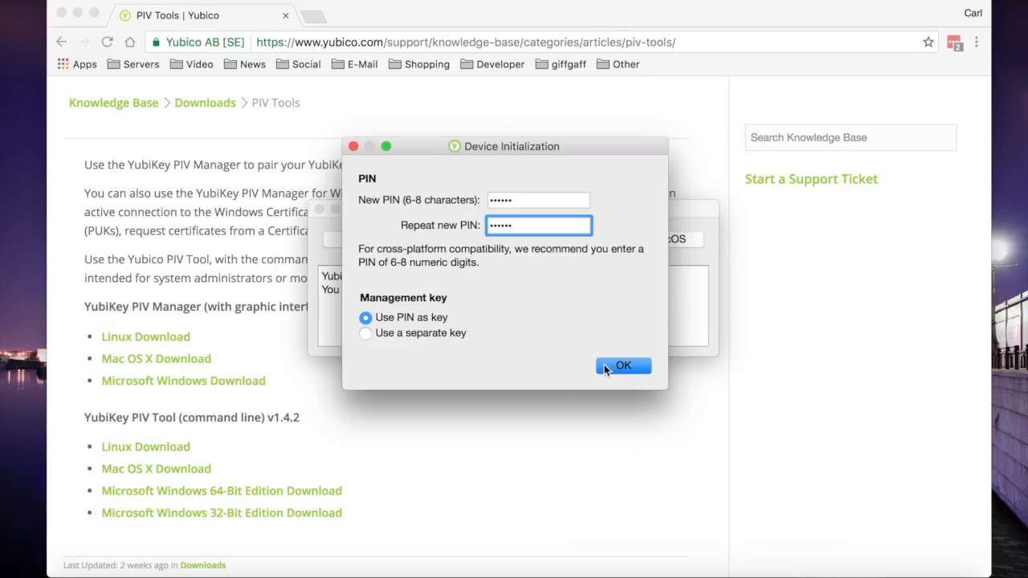
{"action": "left_click", "coordinate": [623, 365]}
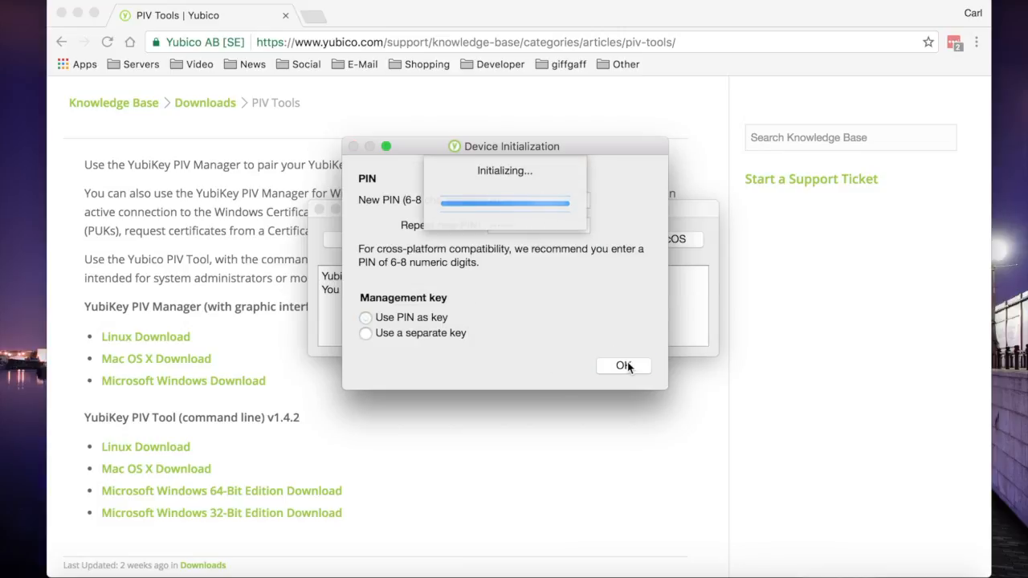
{"action": "left_click", "coordinate": [623, 366]}
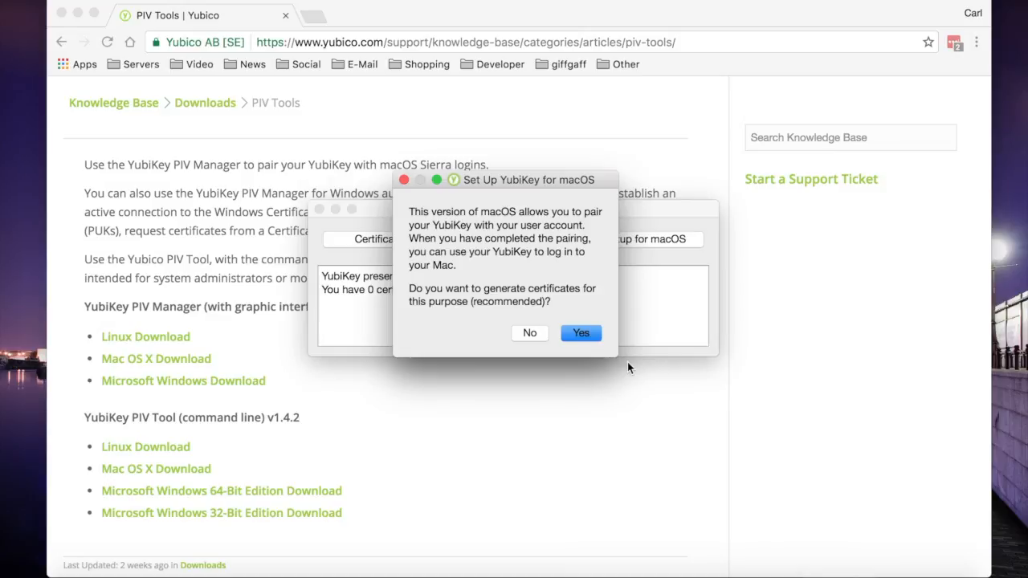
{"action": "mouse_move", "coordinate": [594, 347]}
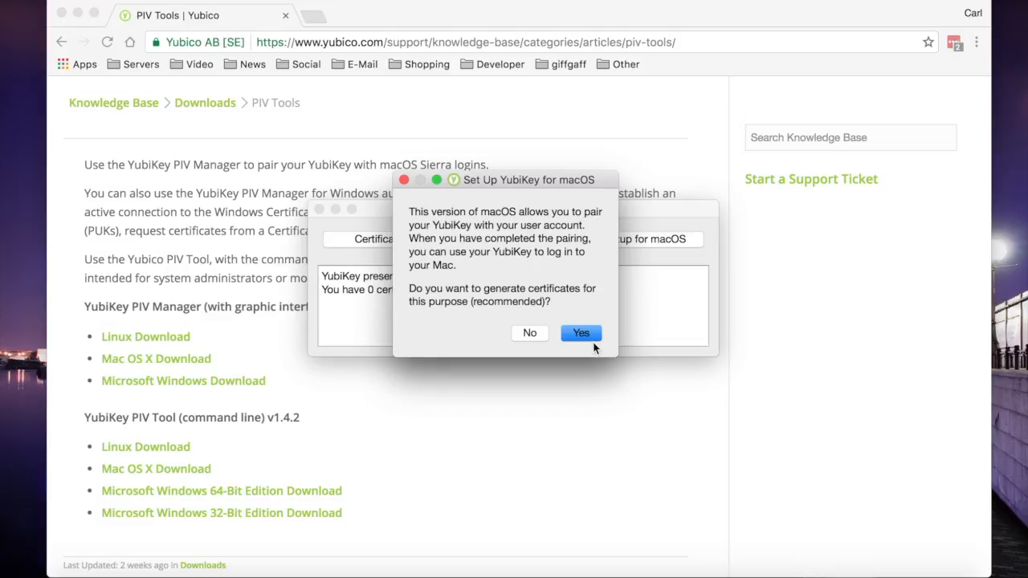
Generate the macOS pairing certificates with the YubiKey PIN and acknowledge the 'ready to be paired' message.
{"action": "left_click", "coordinate": [580, 333]}
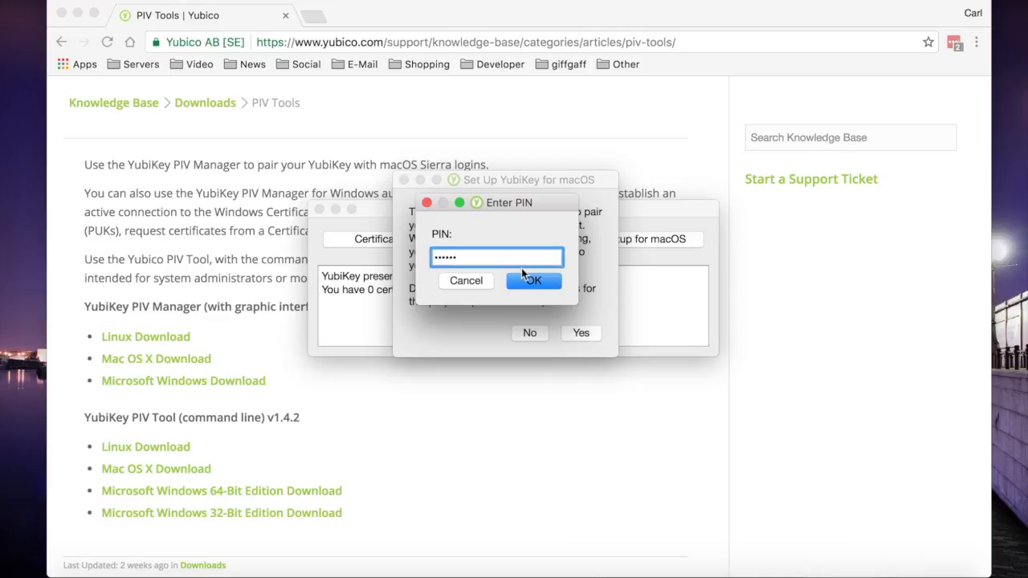
{"action": "left_click", "coordinate": [533, 280]}
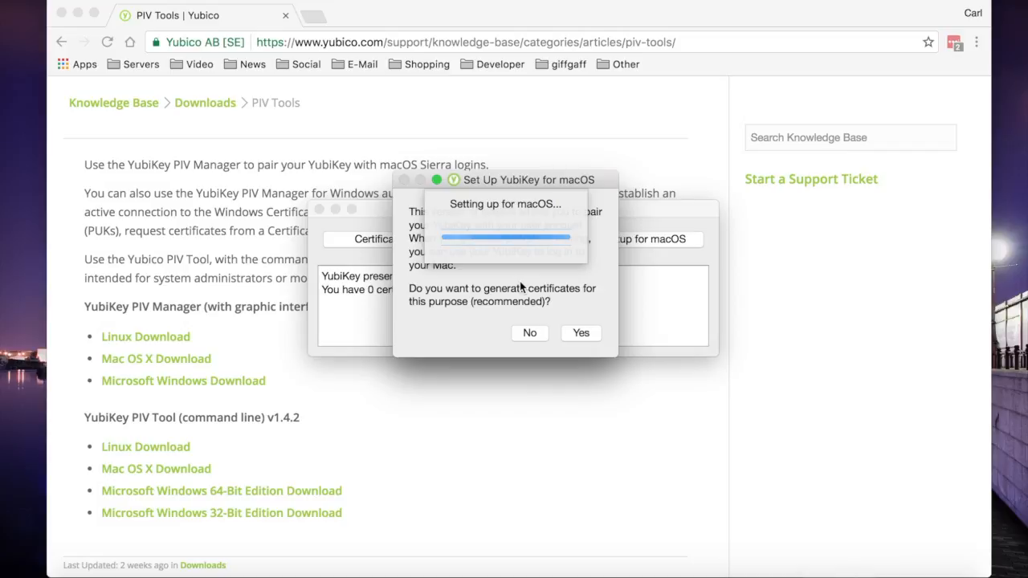
{"action": "left_click", "coordinate": [580, 332]}
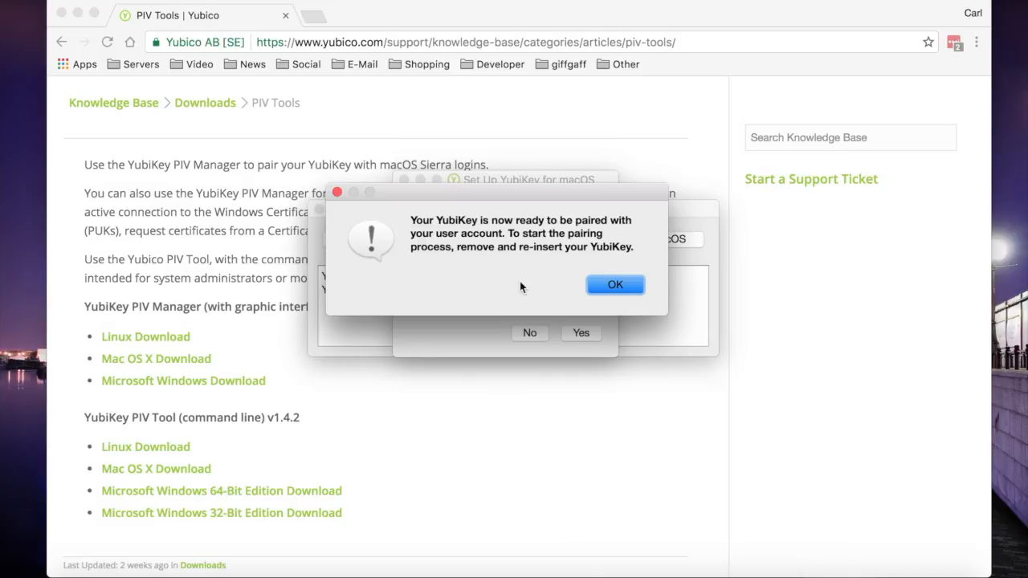
{"action": "left_click", "coordinate": [615, 284]}
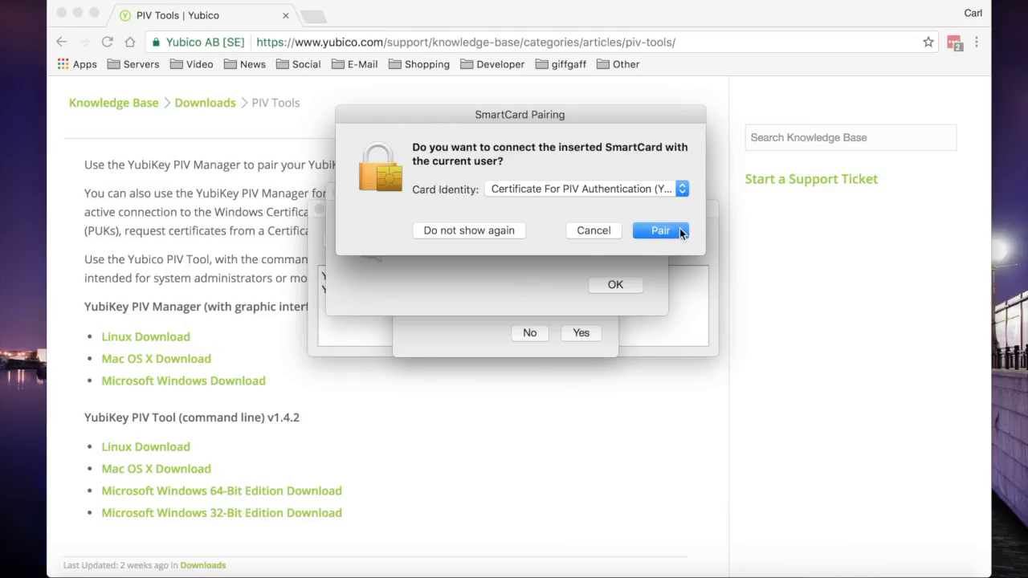
{"action": "mouse_move", "coordinate": [669, 241]}
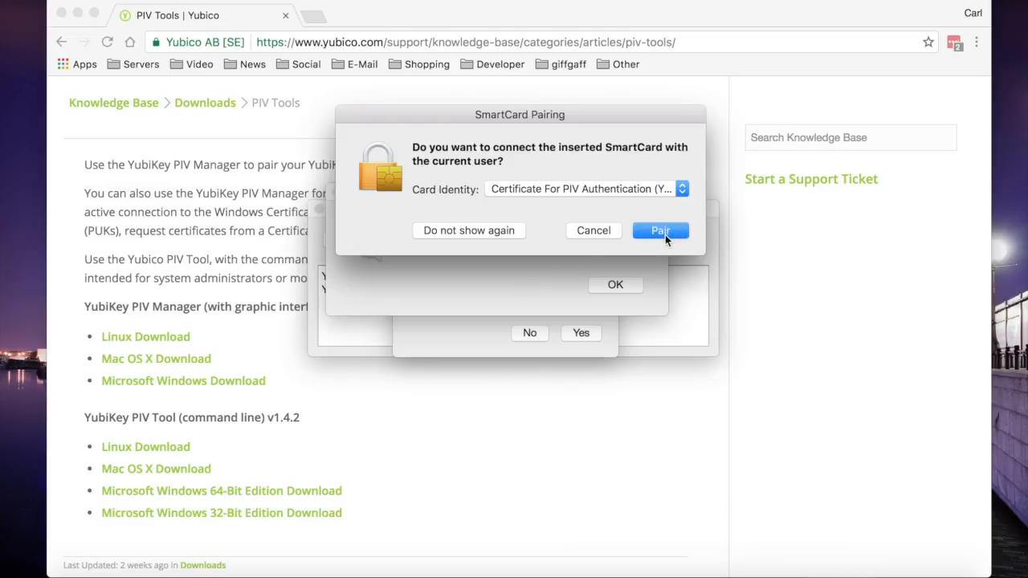
{"action": "left_click", "coordinate": [660, 230]}
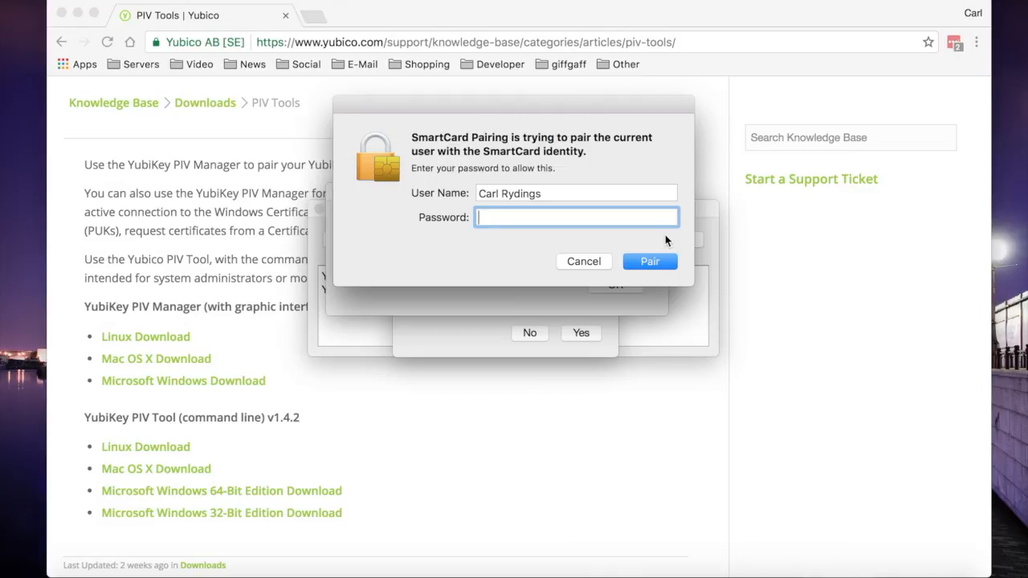
{"action": "type", "text": "password"}
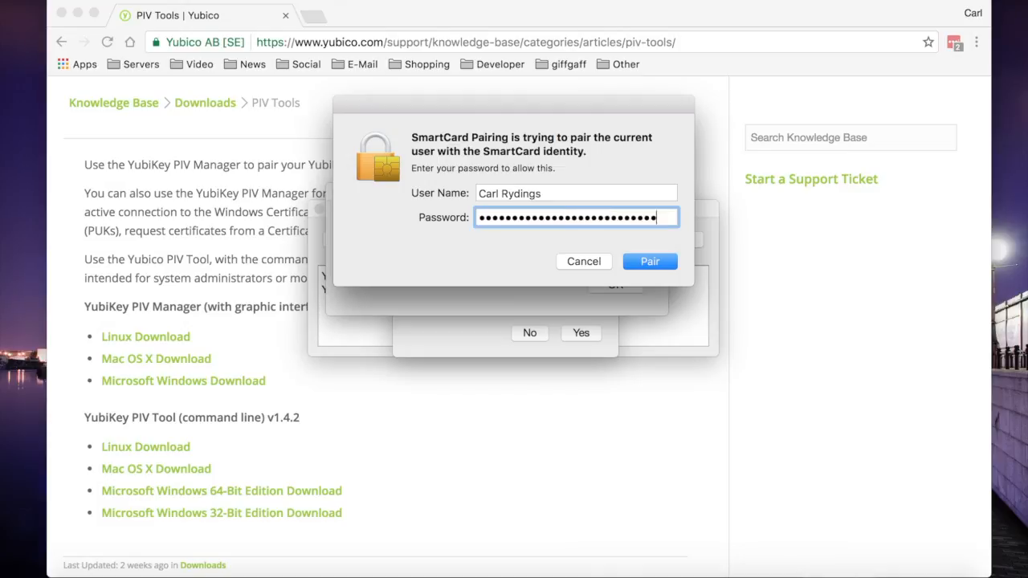
{"action": "left_click", "coordinate": [648, 261]}
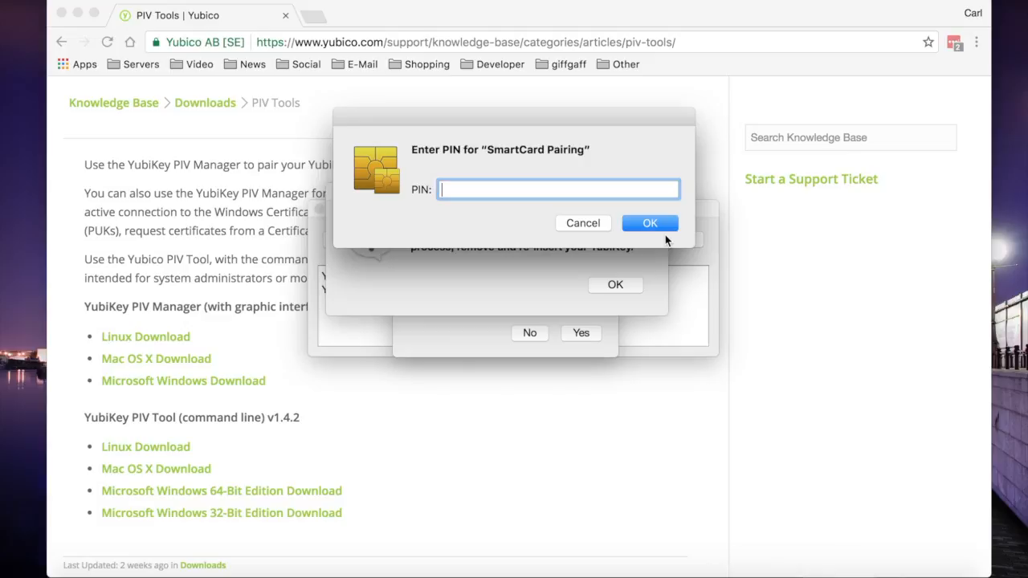
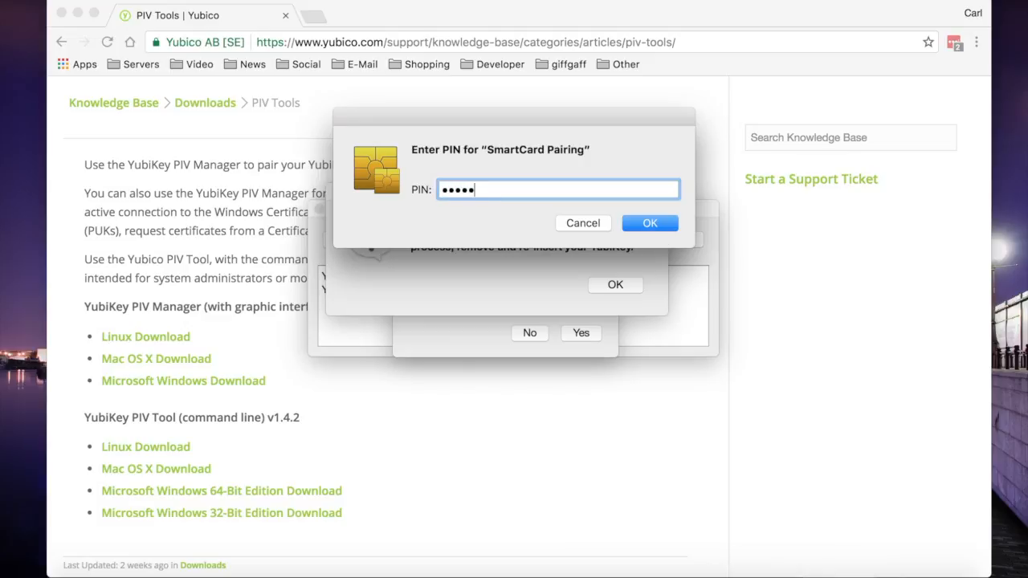
{"action": "left_click", "coordinate": [650, 222]}
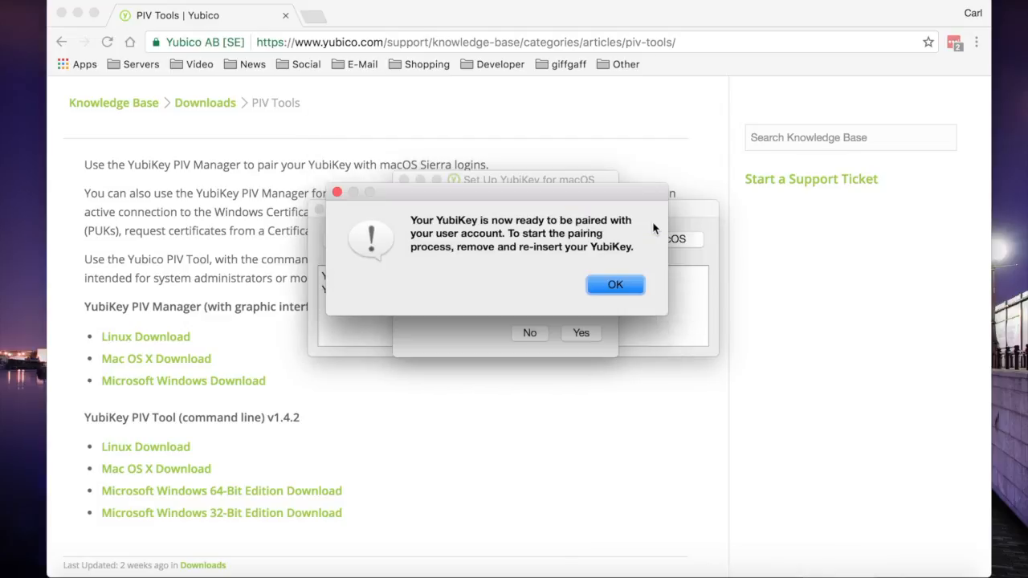
Unlock the login keychain for the pairing and dismiss the YubiKey-ready notice.
{"action": "left_click", "coordinate": [615, 284]}
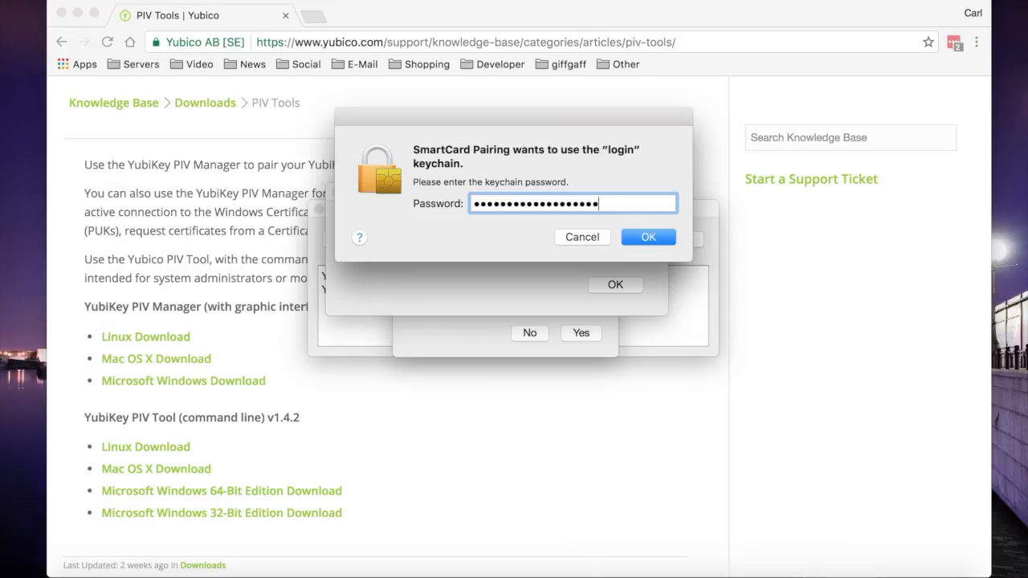
{"action": "left_click", "coordinate": [648, 236]}
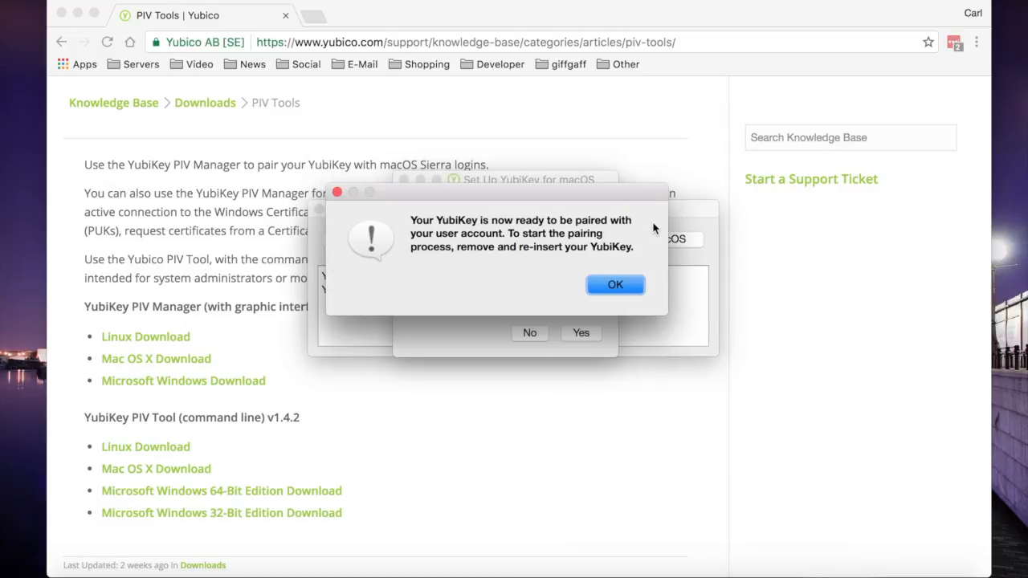
{"action": "left_click", "coordinate": [615, 285]}
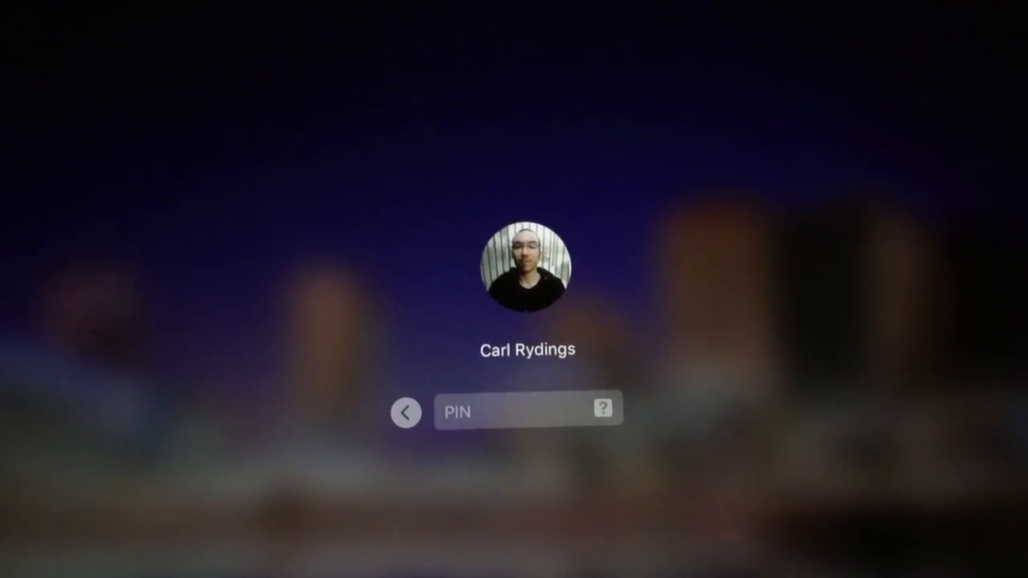
Sign in at the macOS login screen with the YubiKey PIN, then supply the login keychain password.
{"action": "type", "text": "1"}
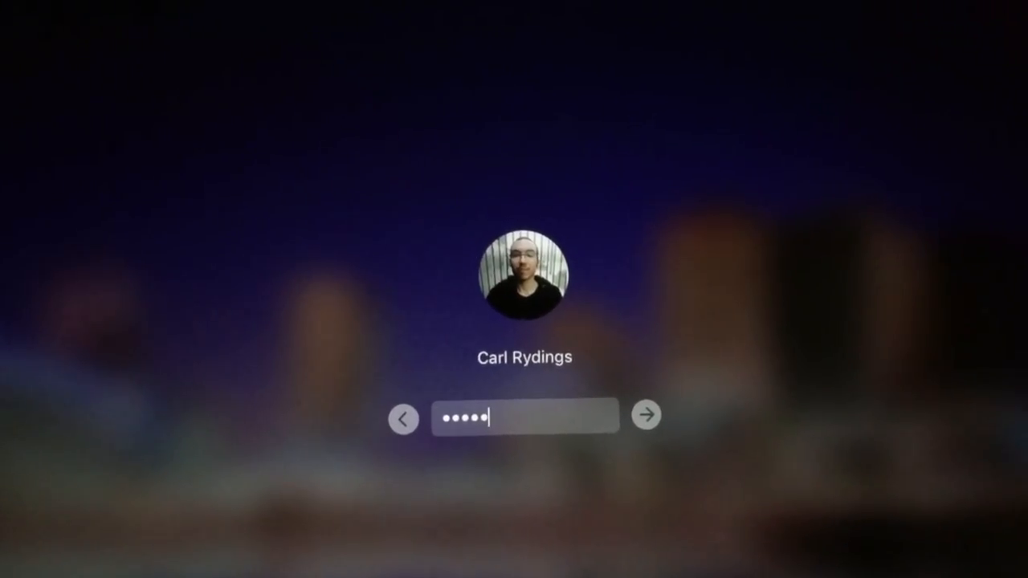
{"action": "type", "text": "•"}
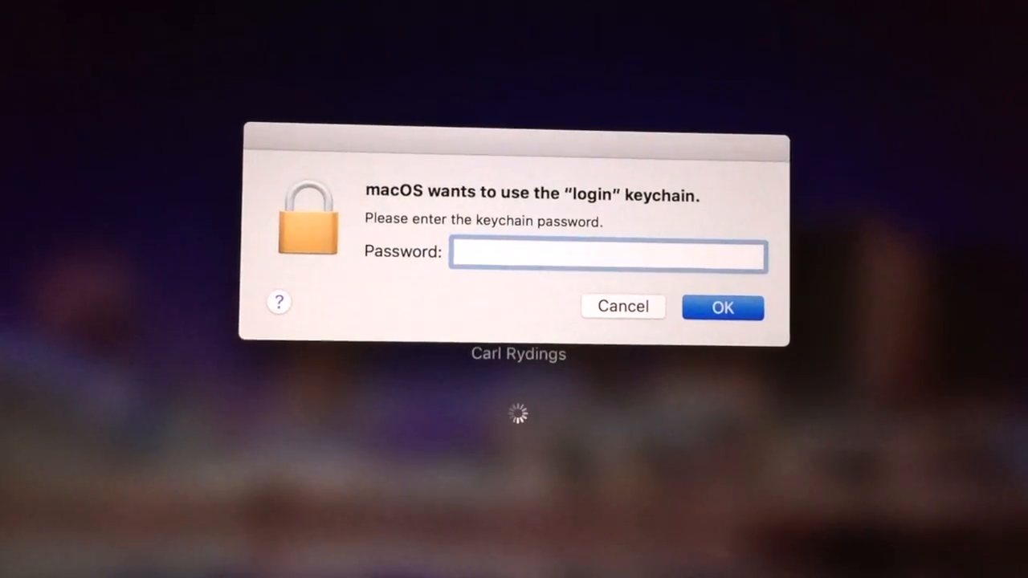
{"action": "type", "text": "password"}
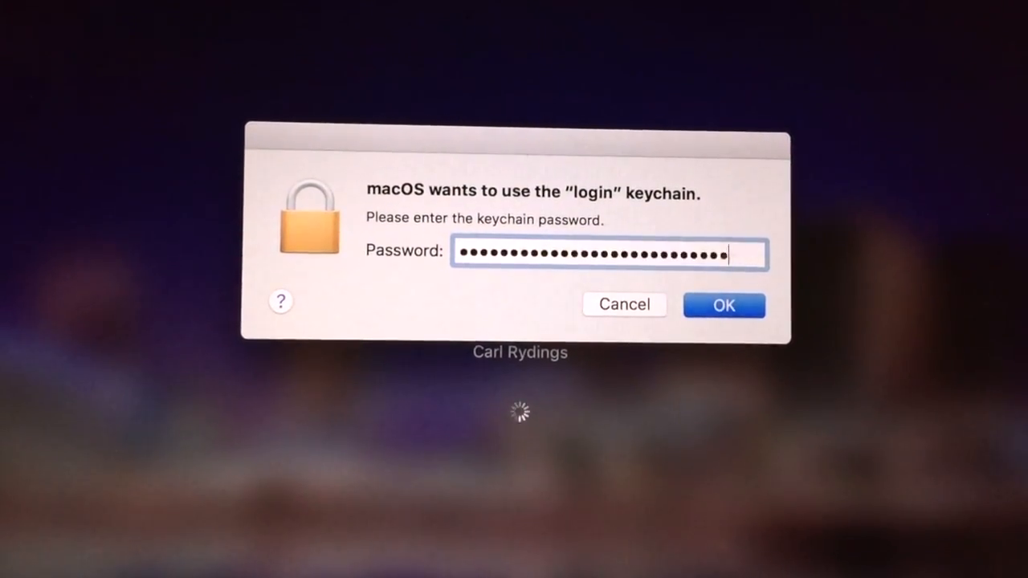
{"action": "left_click", "coordinate": [723, 305]}
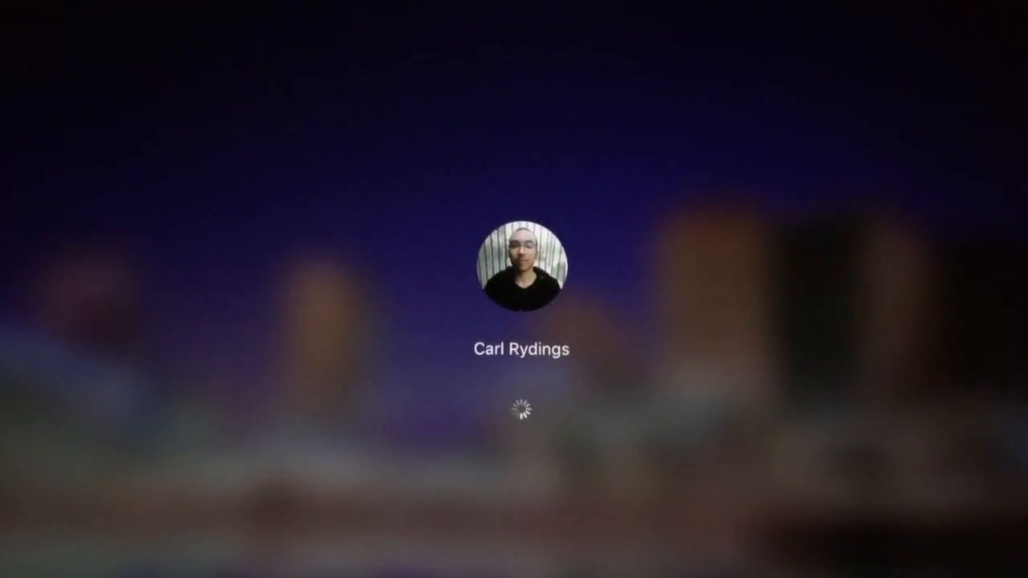